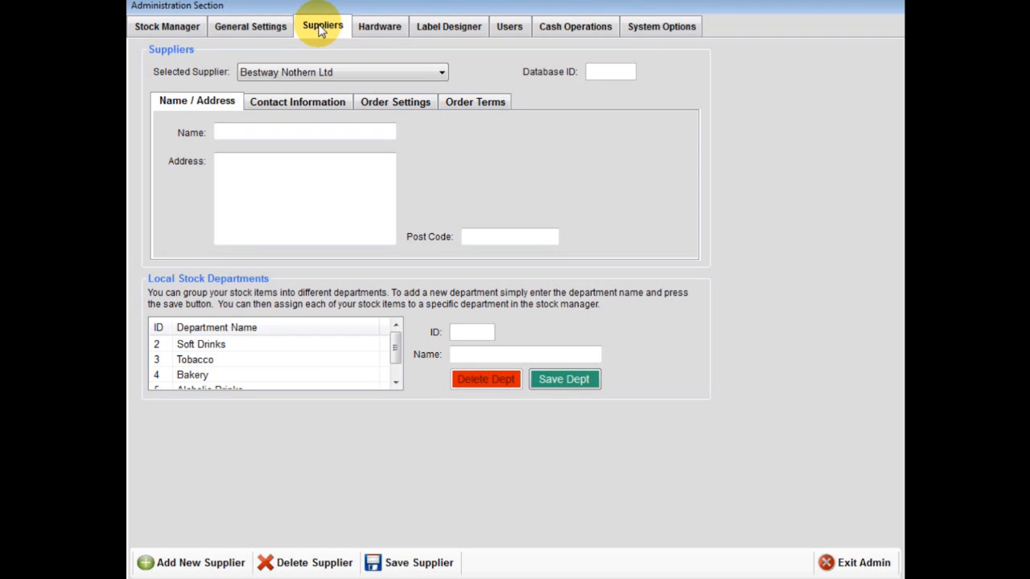
pyautogui.moveTo(620, 206)
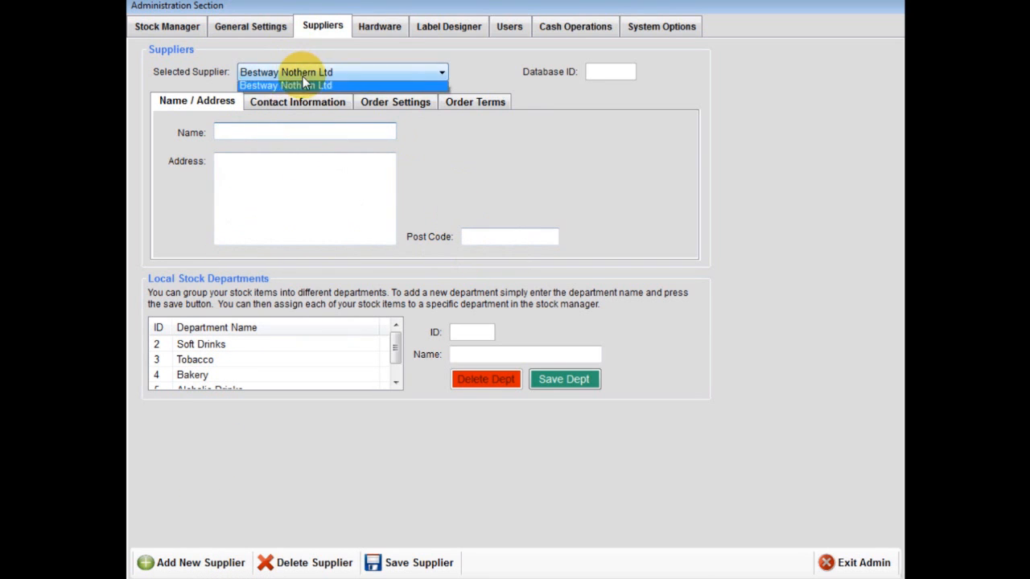
# Load the Bestway Nothern Ltd supplier record and show its contact information
pyautogui.click(284, 86)
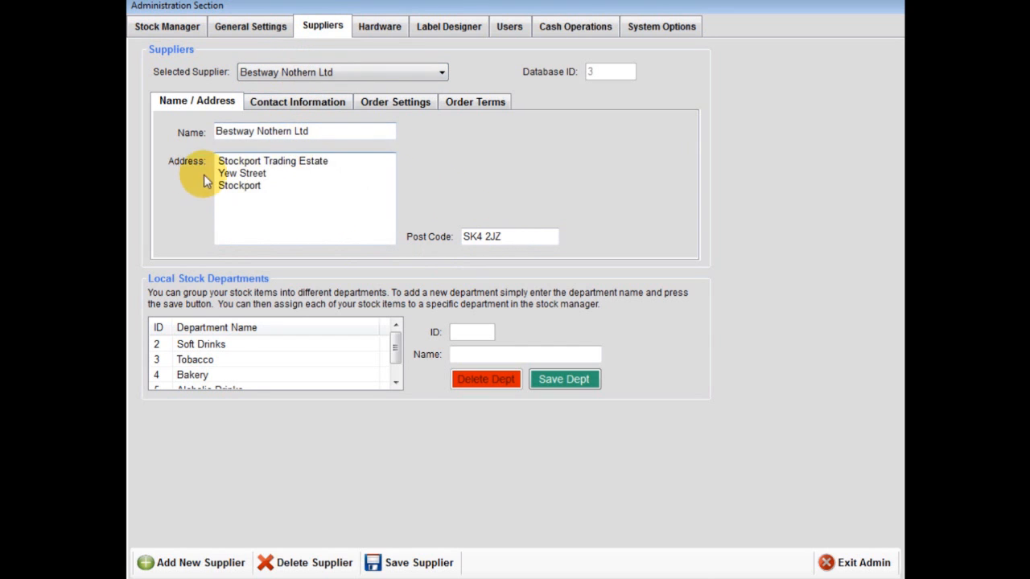
pyautogui.click(296, 101)
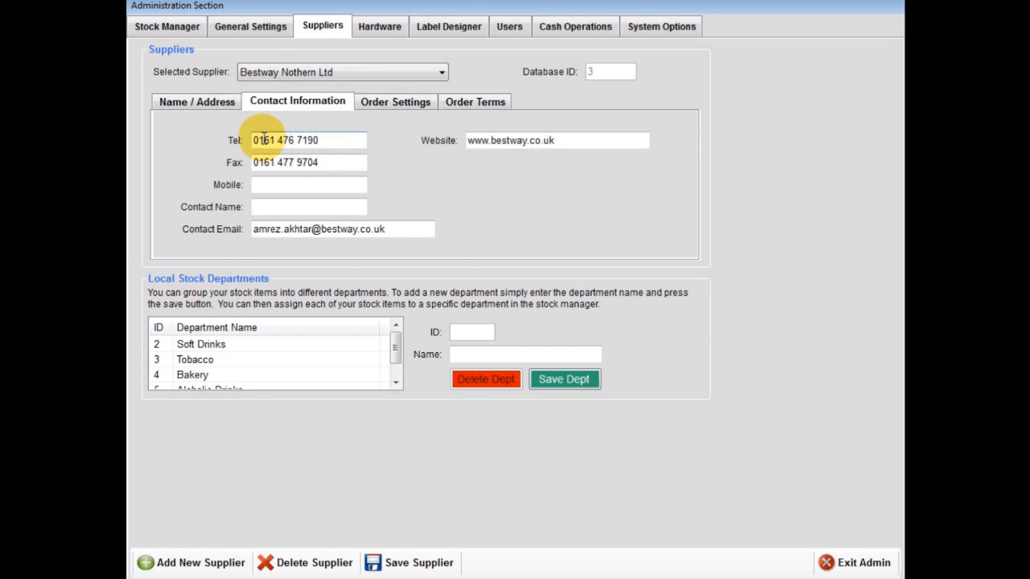
pyautogui.moveTo(328, 140)
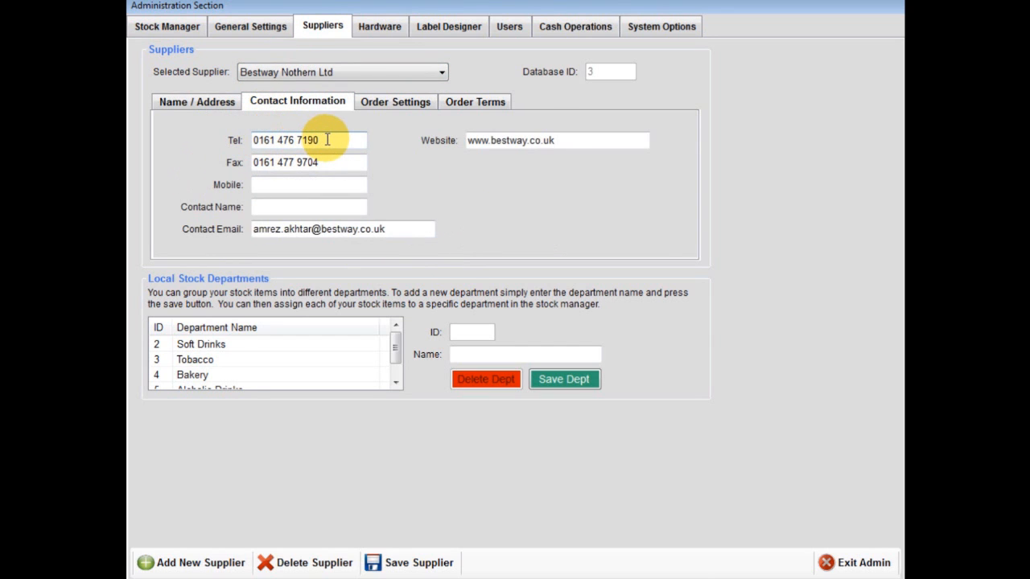
pyautogui.moveTo(318, 162)
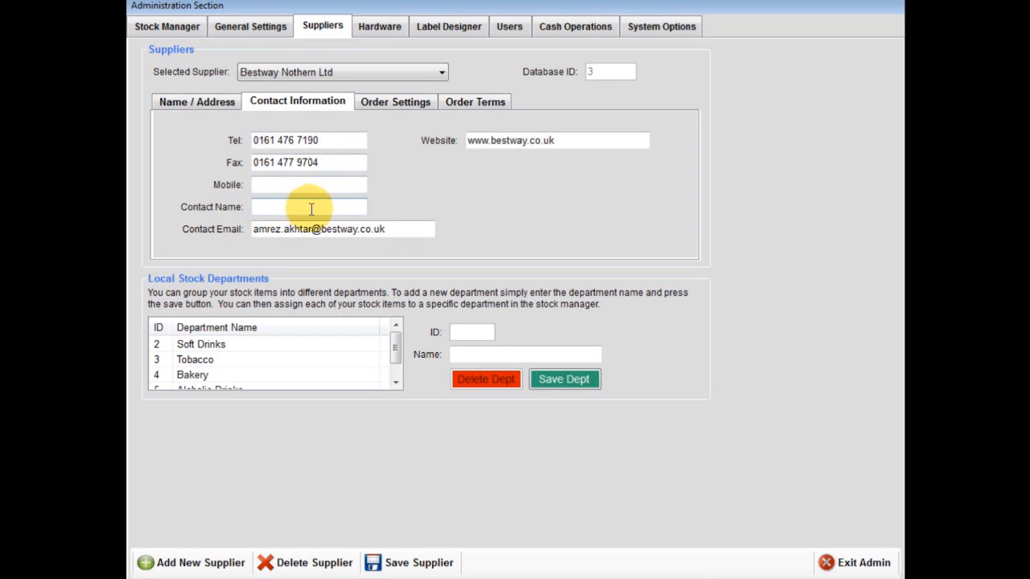
pyautogui.moveTo(473, 140)
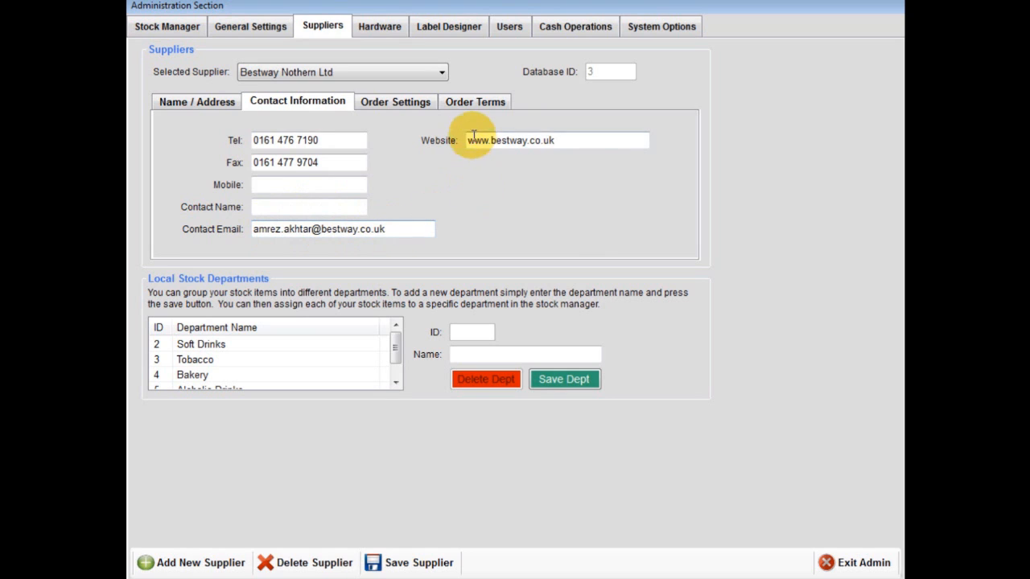
pyautogui.moveTo(447, 132)
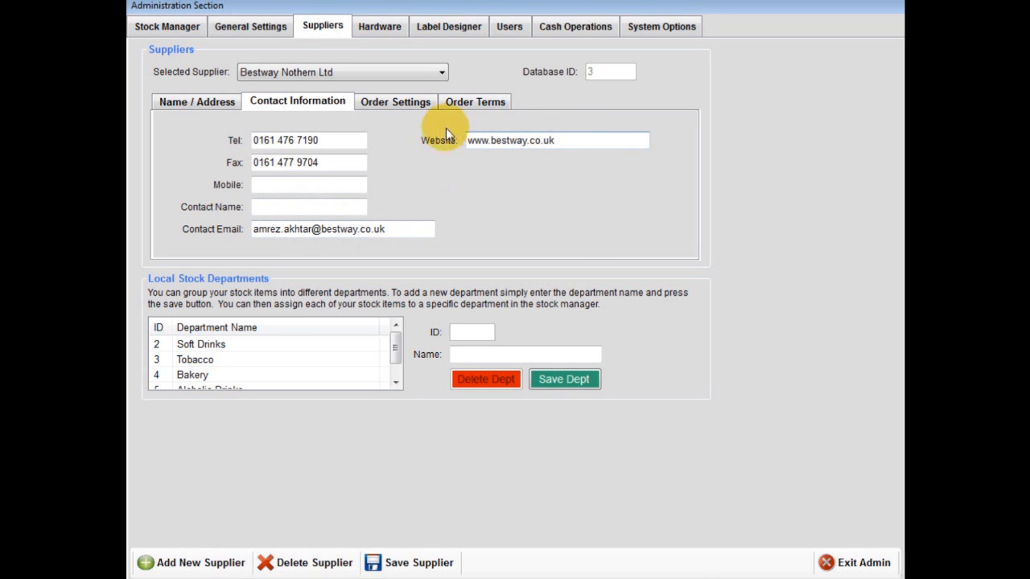
# Show the supplier's order settings with orders email and account reference 1000123
pyautogui.click(395, 101)
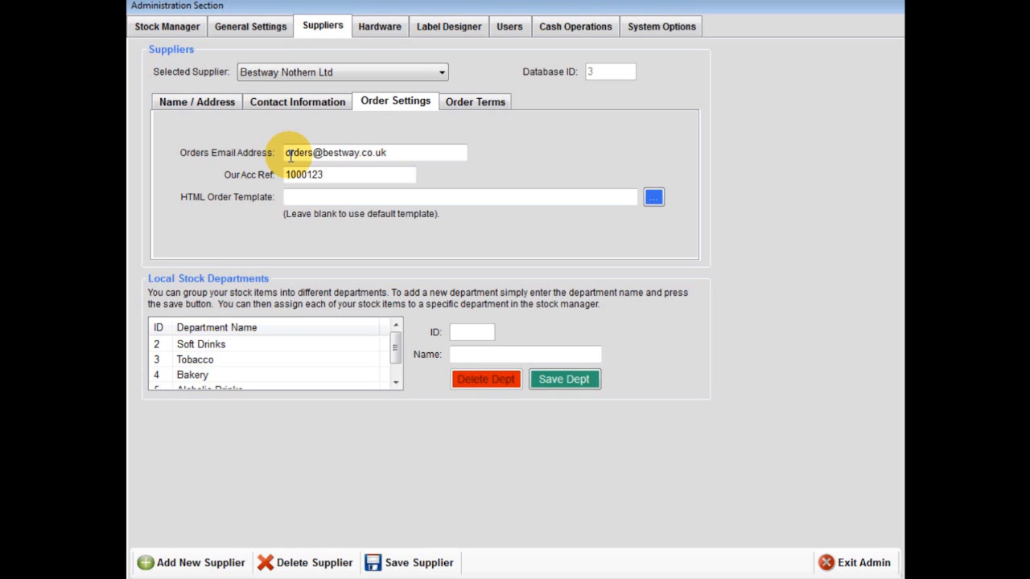
pyautogui.moveTo(354, 158)
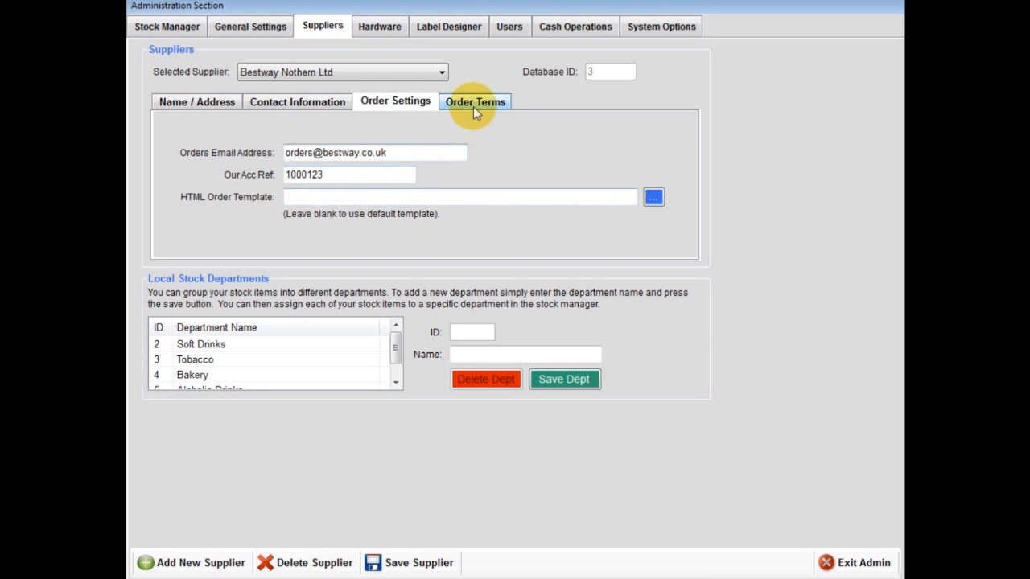
# Save Bestway Nothern Ltd with its Cash on Delivery terms, overwriting the existing record
pyautogui.click(475, 101)
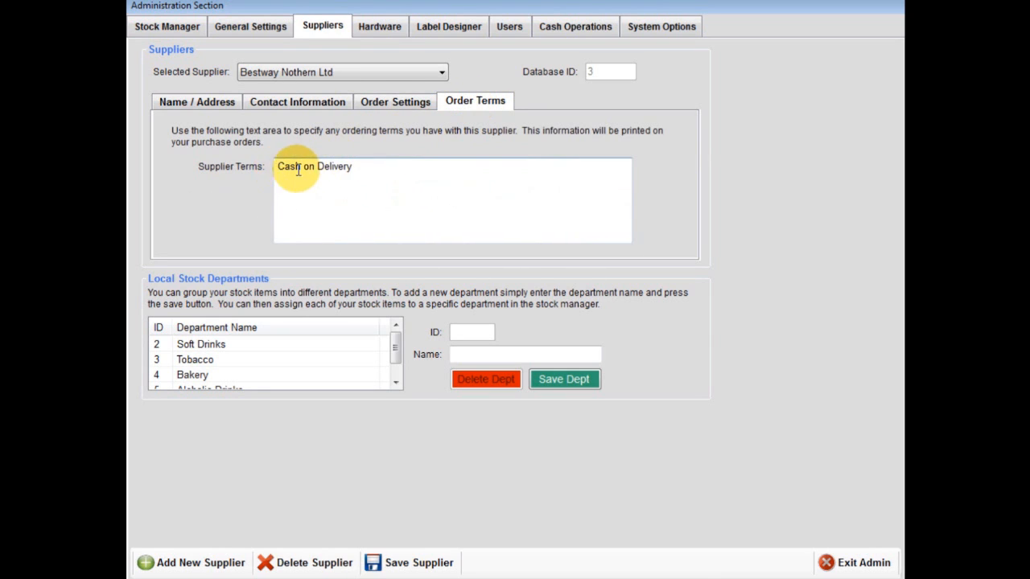
pyautogui.moveTo(460, 171)
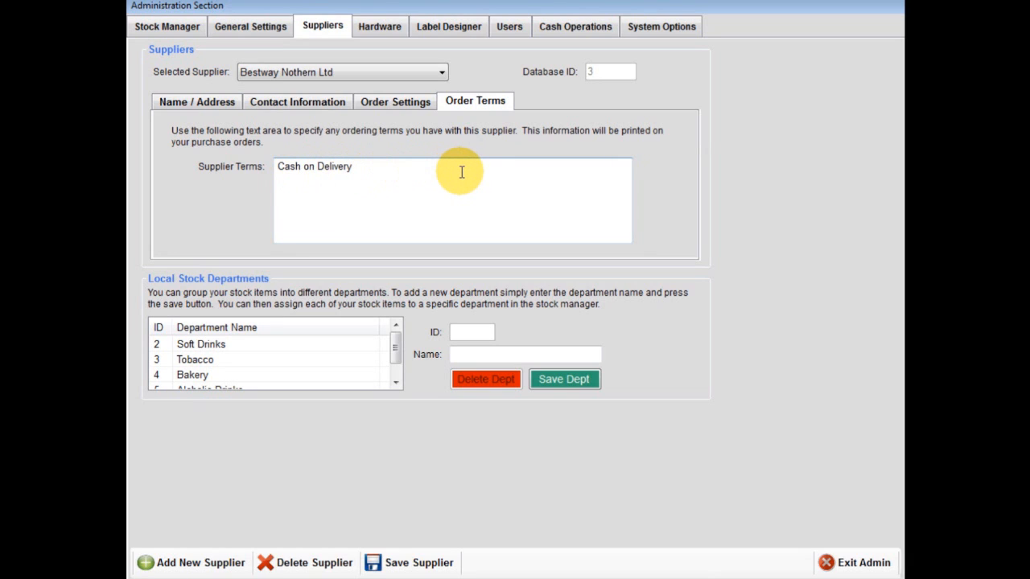
pyautogui.moveTo(560, 209)
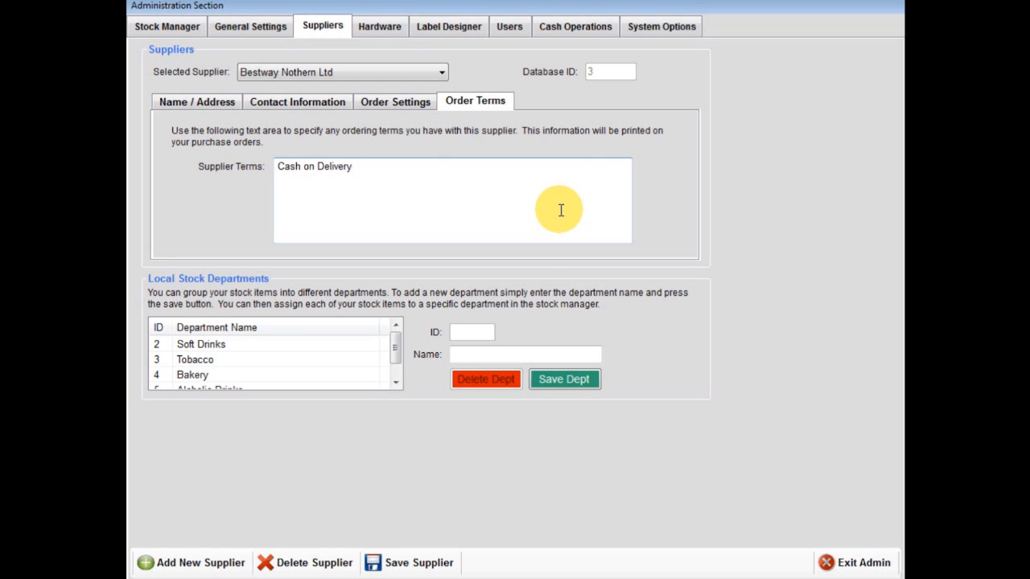
pyautogui.click(418, 563)
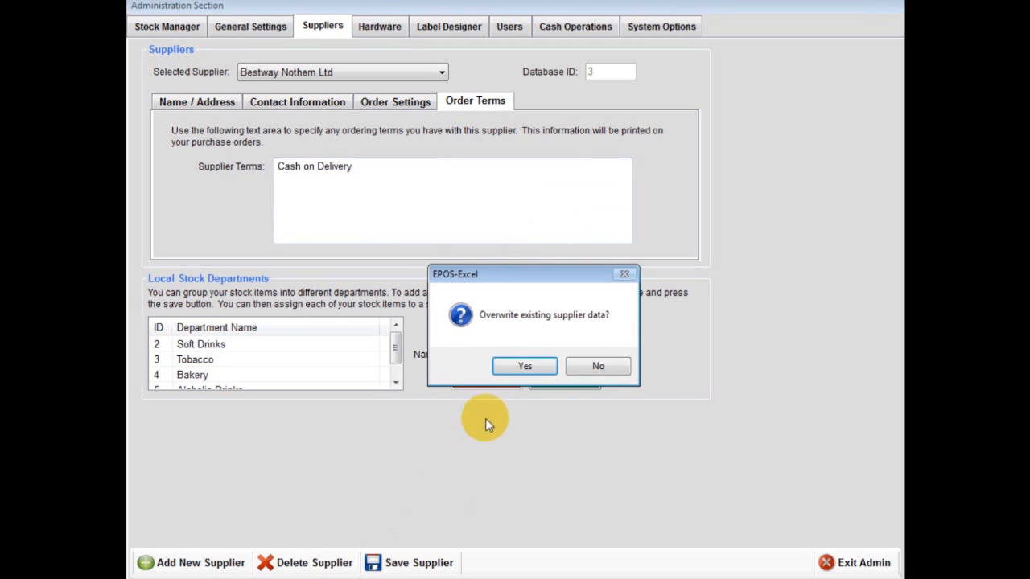
pyautogui.click(525, 367)
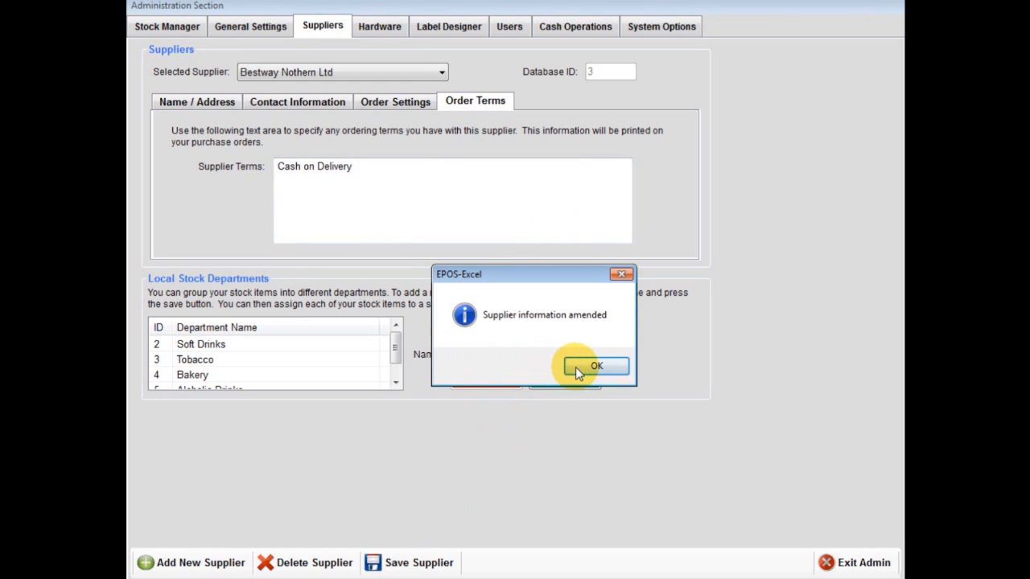
pyautogui.click(595, 367)
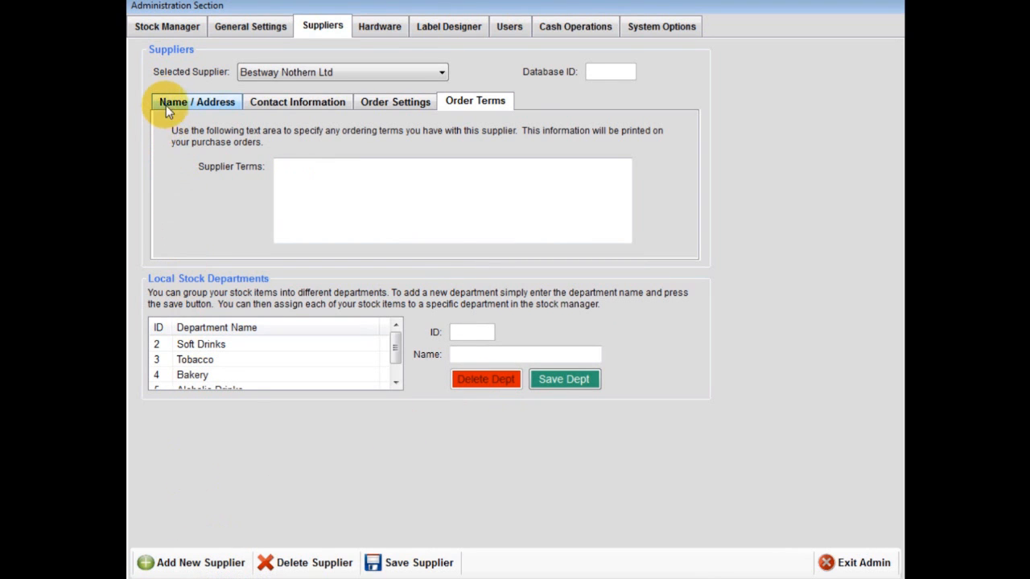
# Show Bestway Nothern Ltd's name and Stockport address details again
pyautogui.click(196, 101)
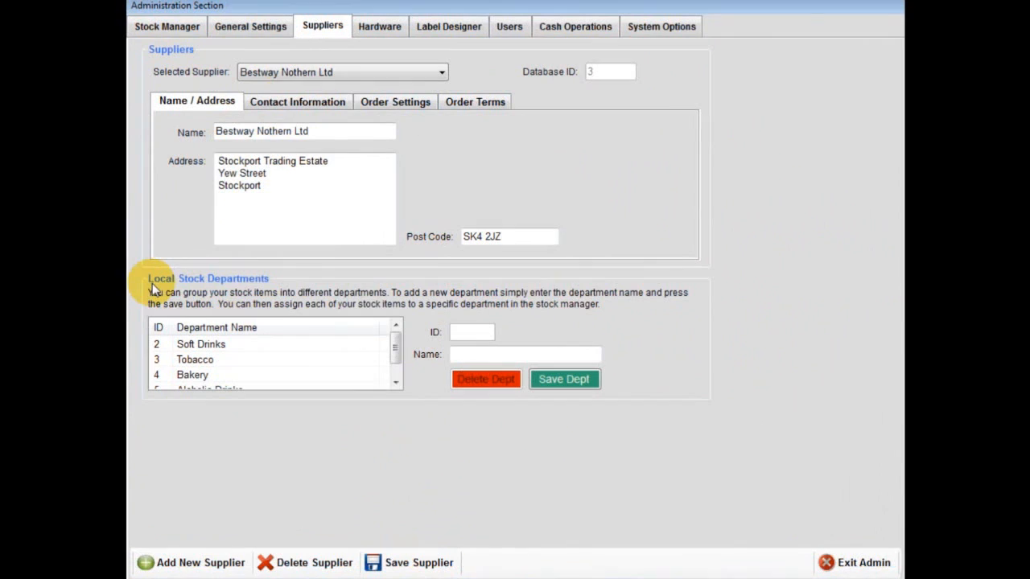
pyautogui.moveTo(270, 288)
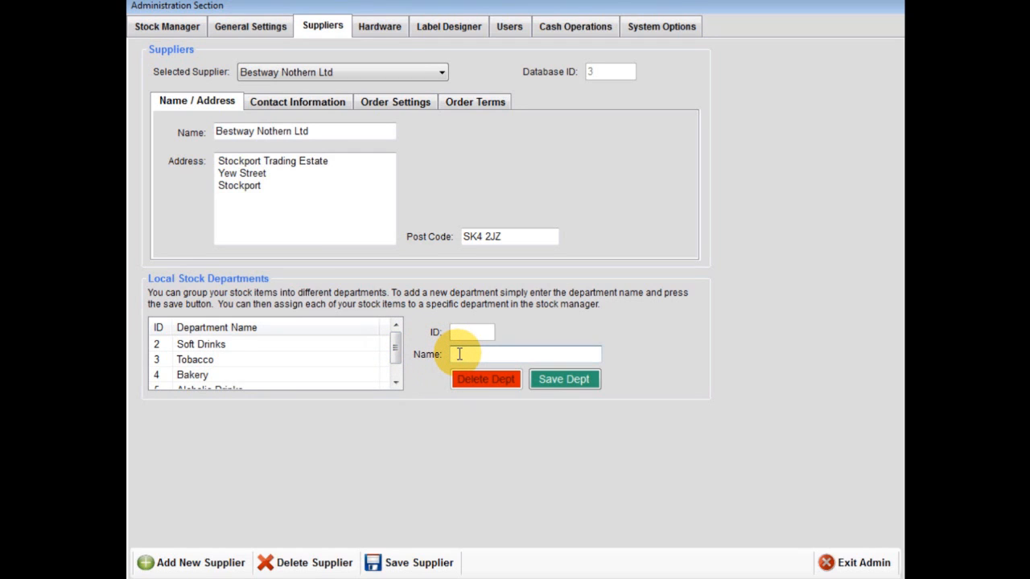
# Enter 'Cooling' as a new stock department name and confirm saving it
pyautogui.write('Cool')
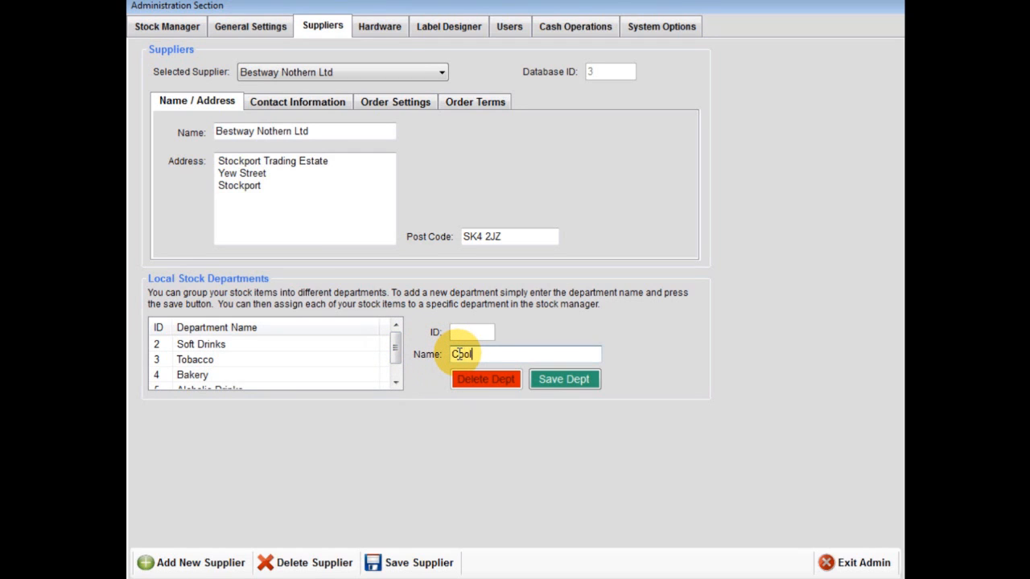
pyautogui.write('ing')
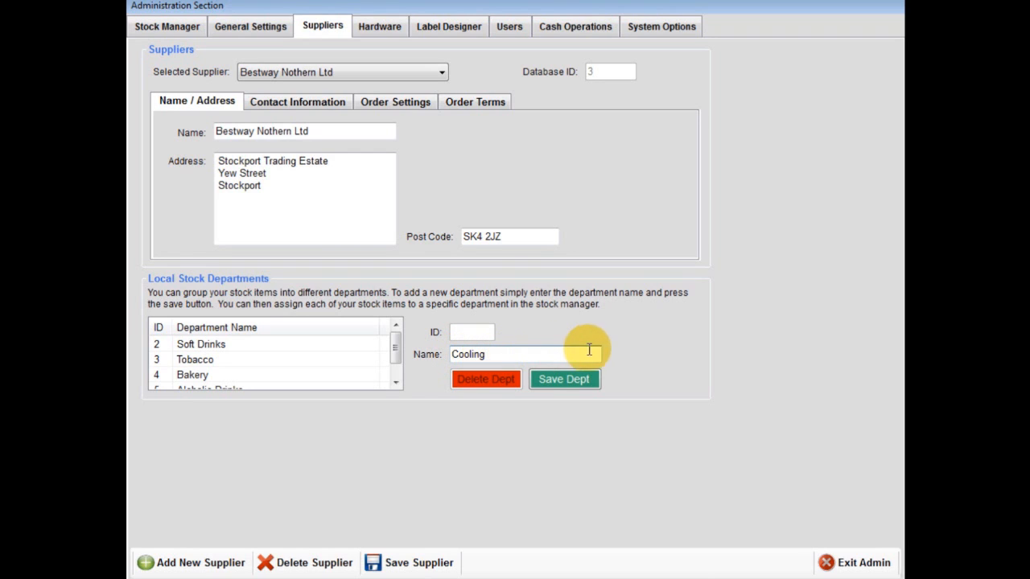
pyautogui.moveTo(656, 350)
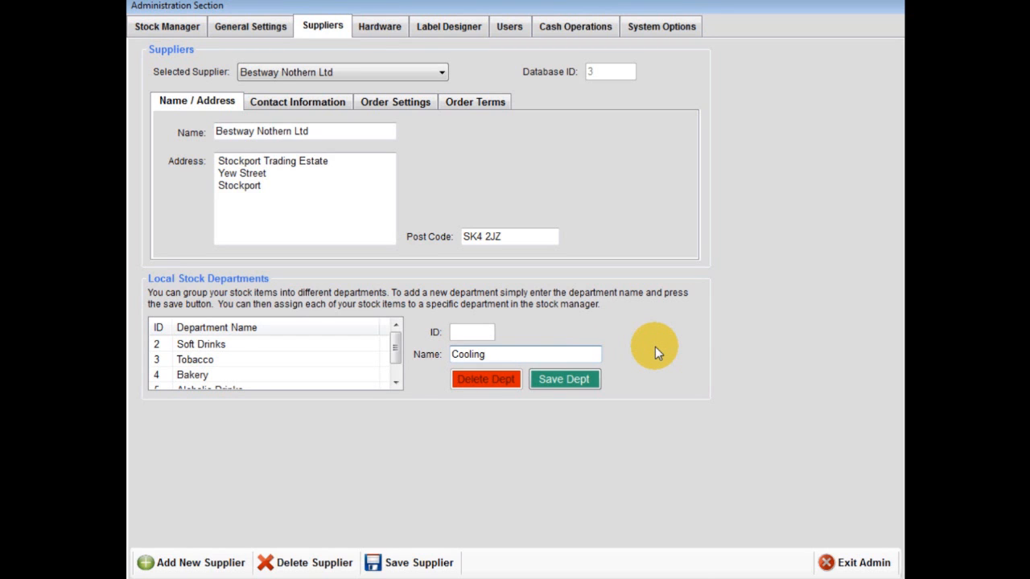
pyautogui.click(524, 354)
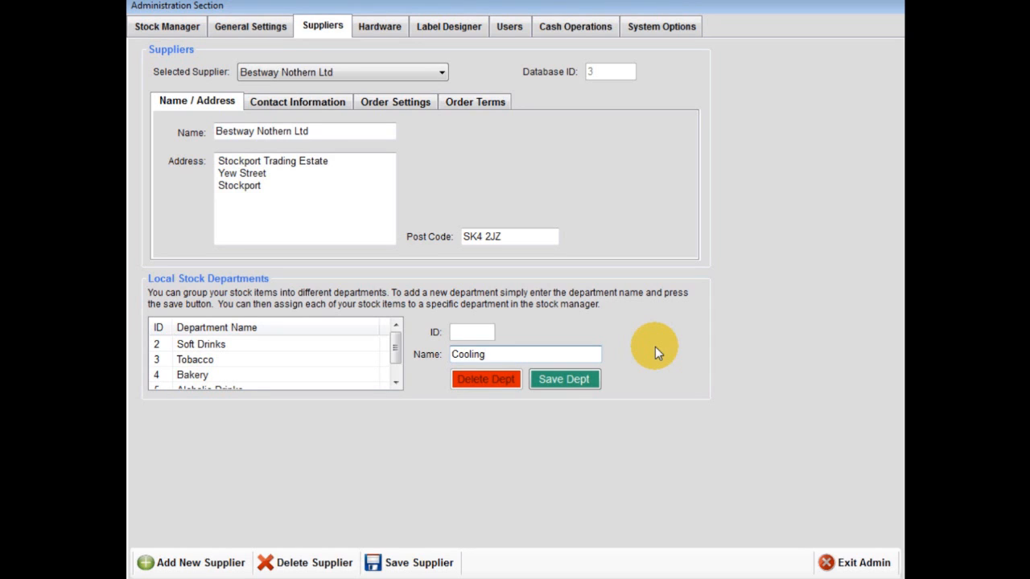
pyautogui.click(563, 379)
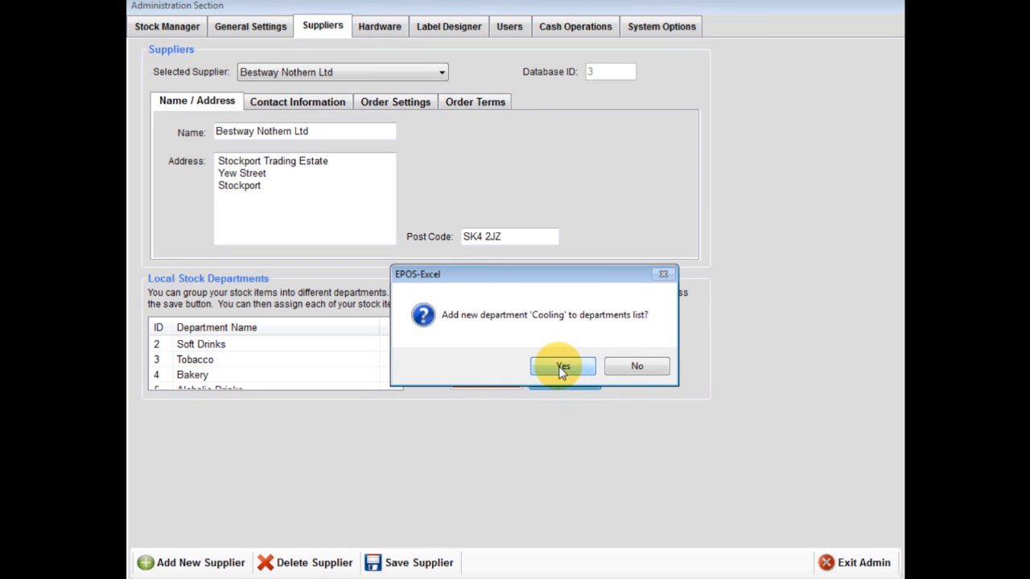
pyautogui.click(563, 367)
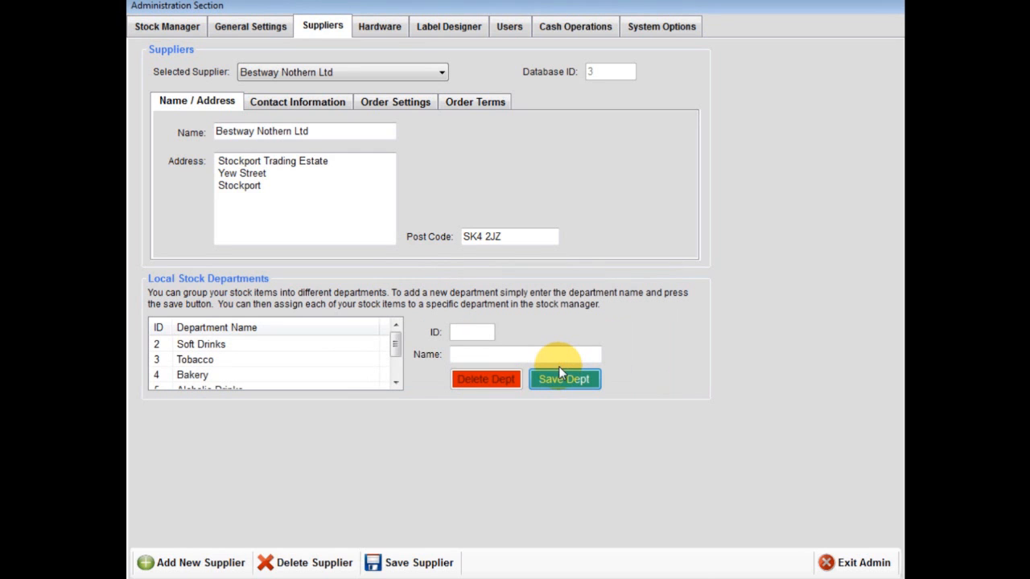